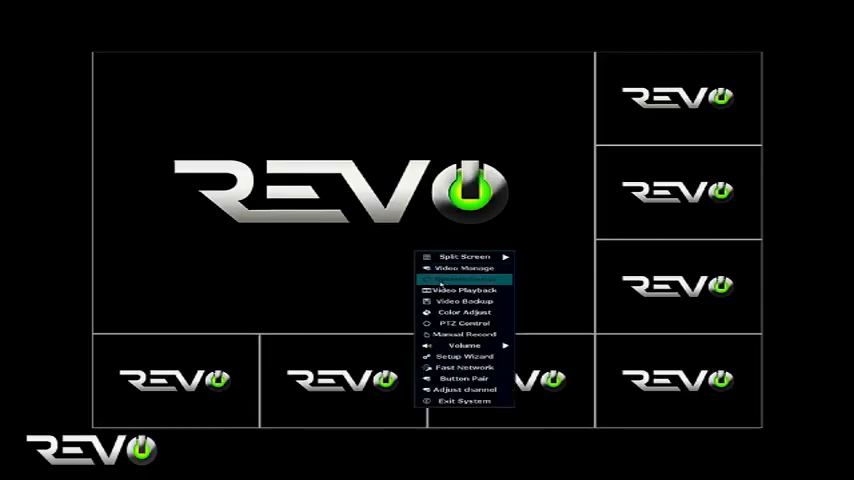
# - Reach the System Setup page from live view and list the user accounts
pyautogui.click(464, 356)
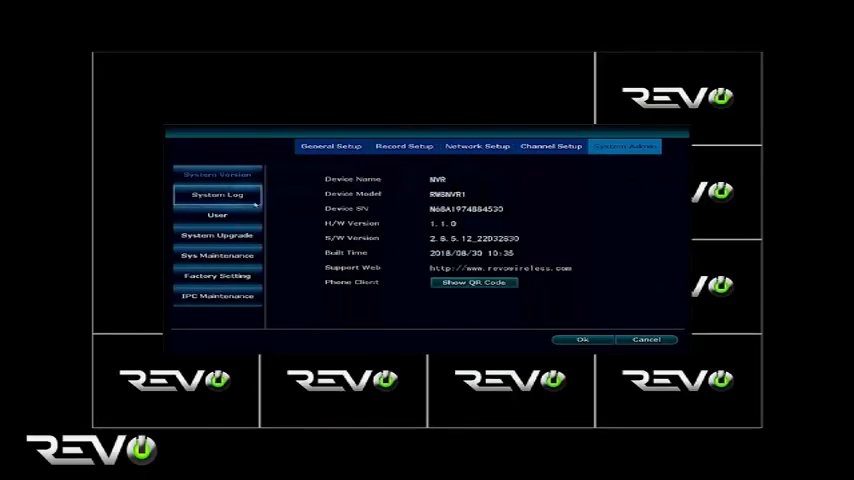
pyautogui.click(216, 214)
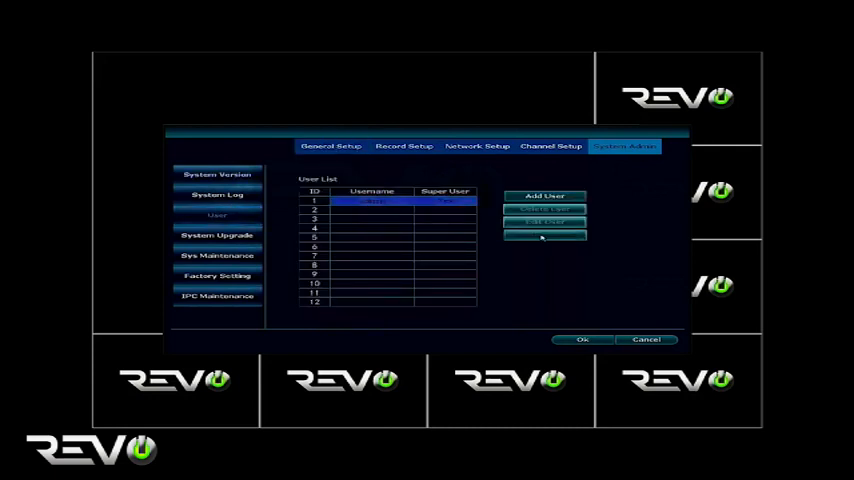
# - Change the admin password, confirm time zone and date, and advance to Fast Network
pyautogui.click(544, 224)
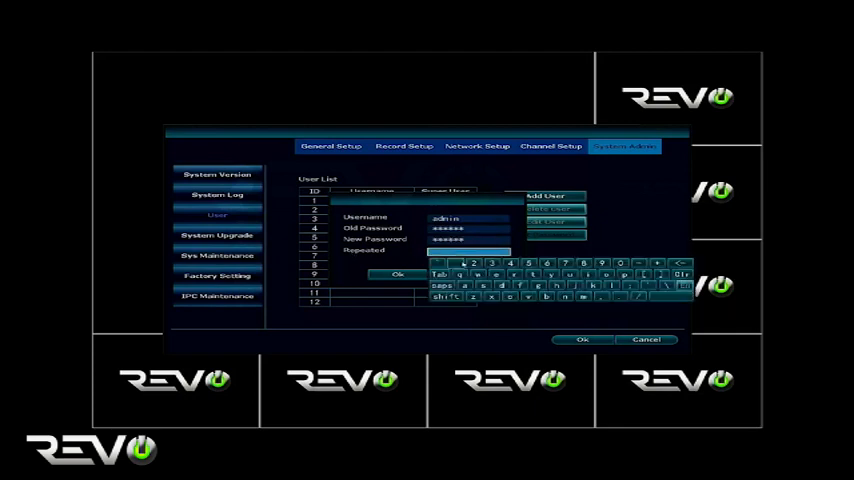
pyautogui.click(398, 274)
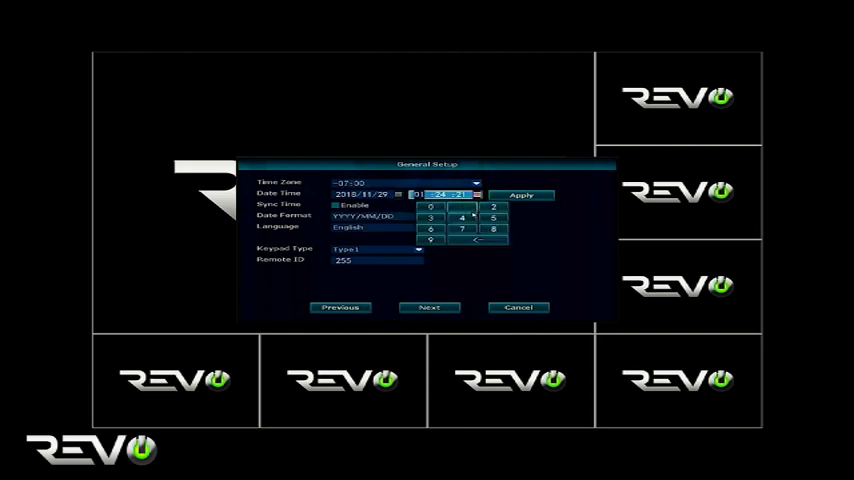
pyautogui.click(428, 308)
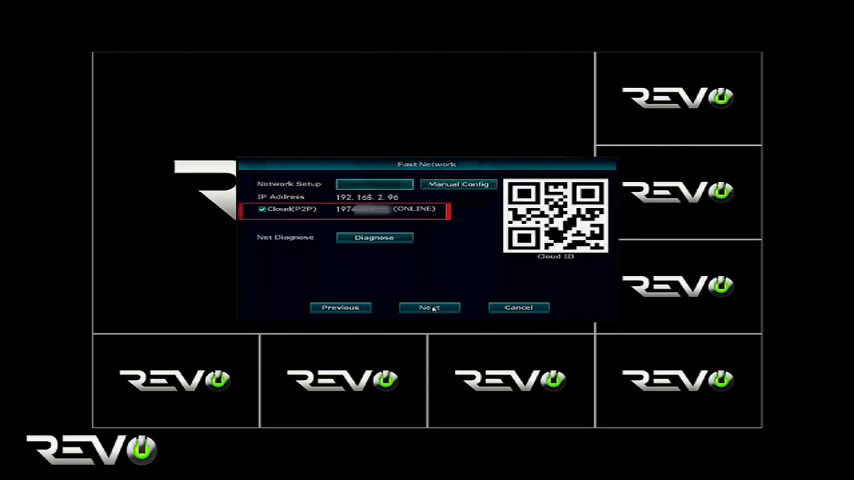
# - Start Diagnose so the LAN connection test runs on the Fast Network page
pyautogui.click(374, 236)
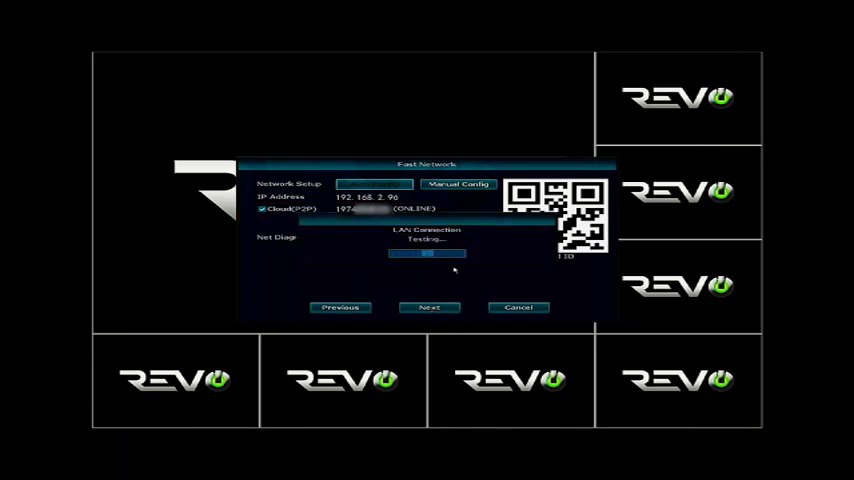